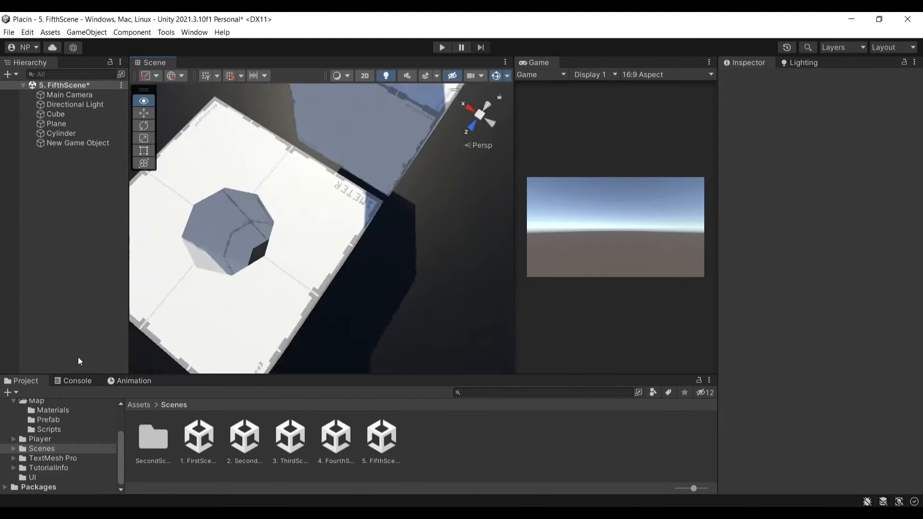
# Select the Cylinder in the Hierarchy to show its transform and ProBuilder mesh in the Inspector
pyautogui.click(60, 133)
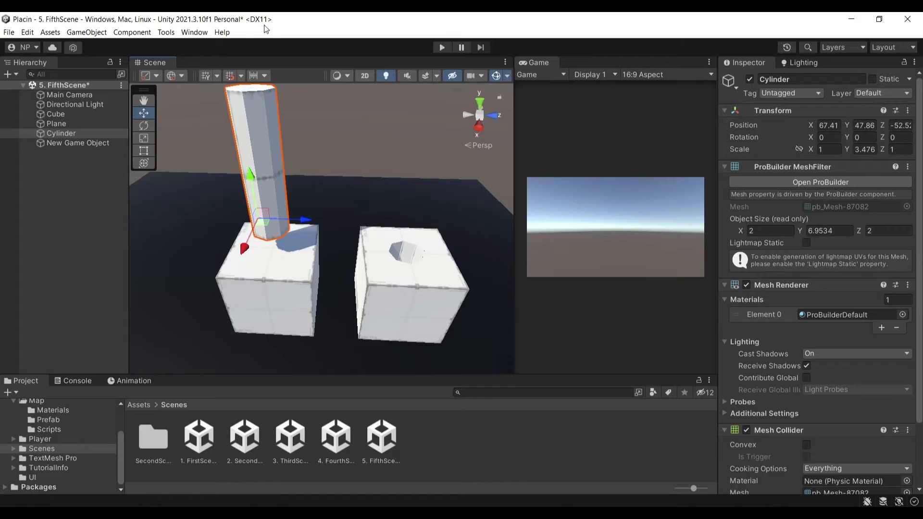
# Search Package Manager for 'pro', confirm ProBuilder 5.0.6 is installed, then close it
pyautogui.click(194, 33)
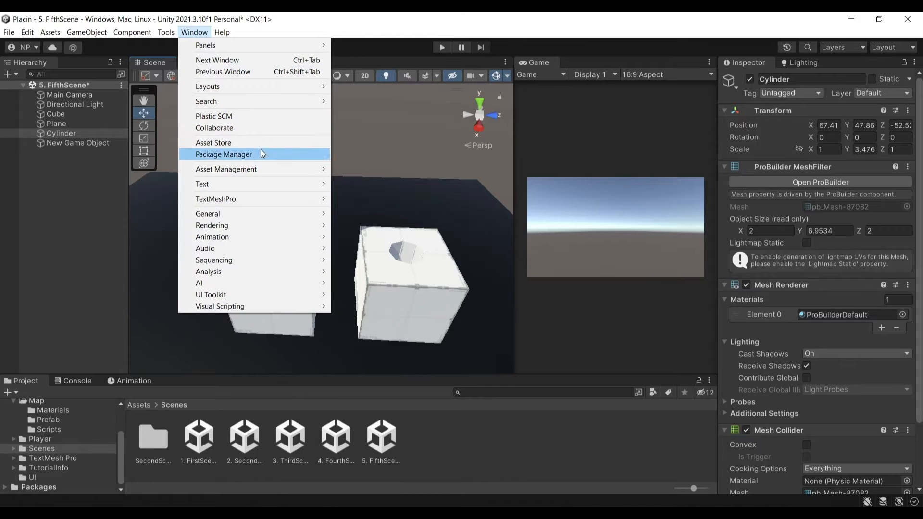
pyautogui.click(223, 154)
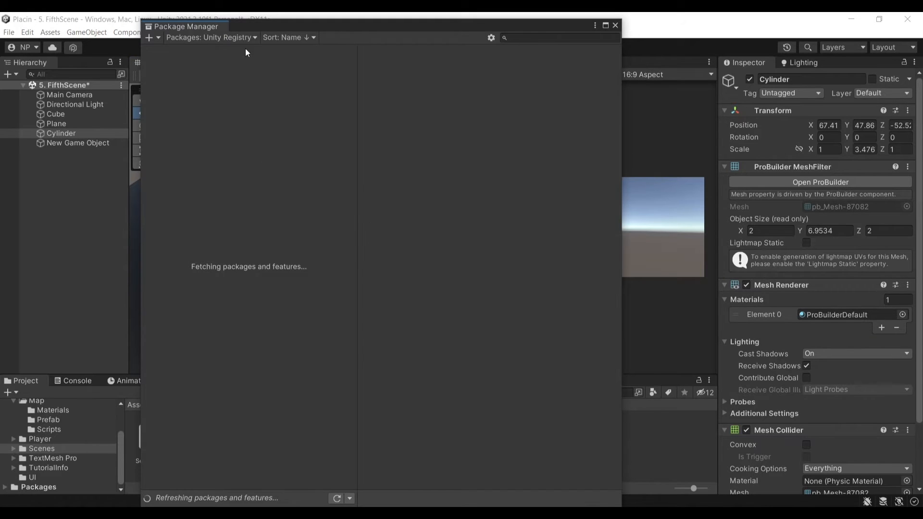
pyautogui.click(210, 37)
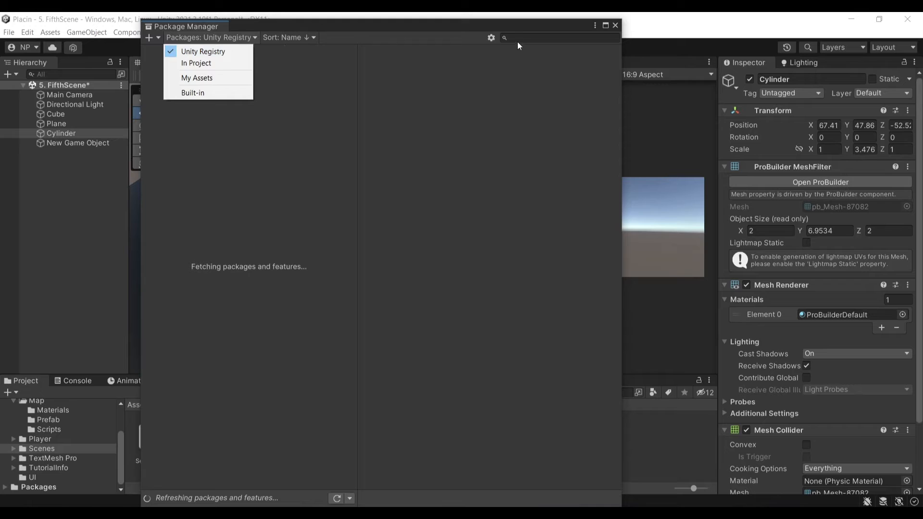
pyautogui.write('pro')
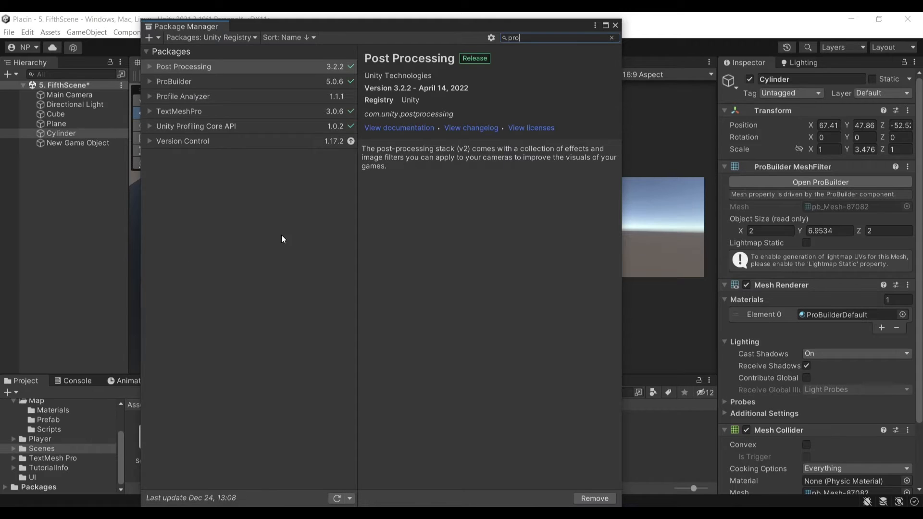
pyautogui.click(173, 81)
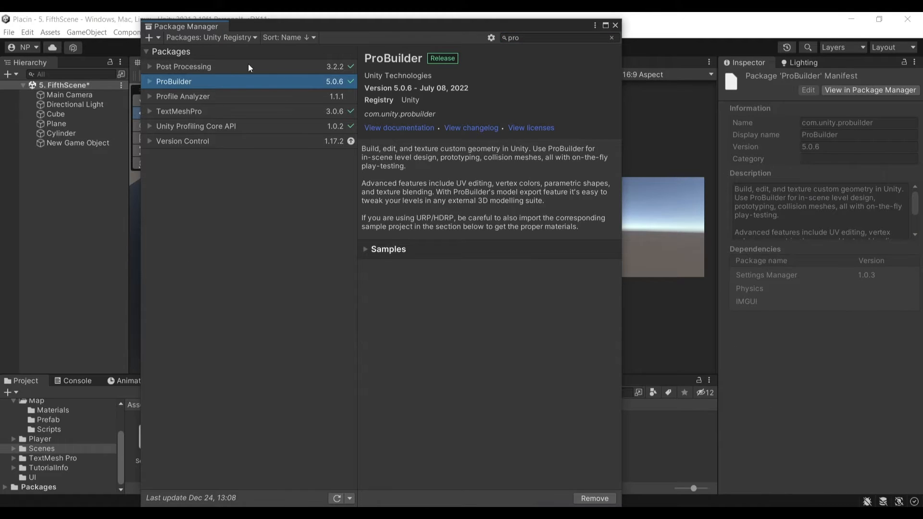
pyautogui.moveTo(576, 453)
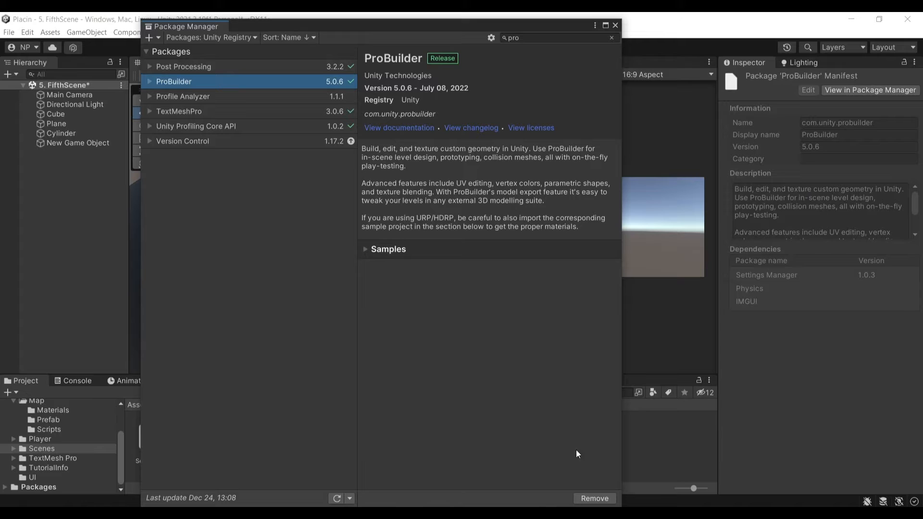
pyautogui.click(616, 25)
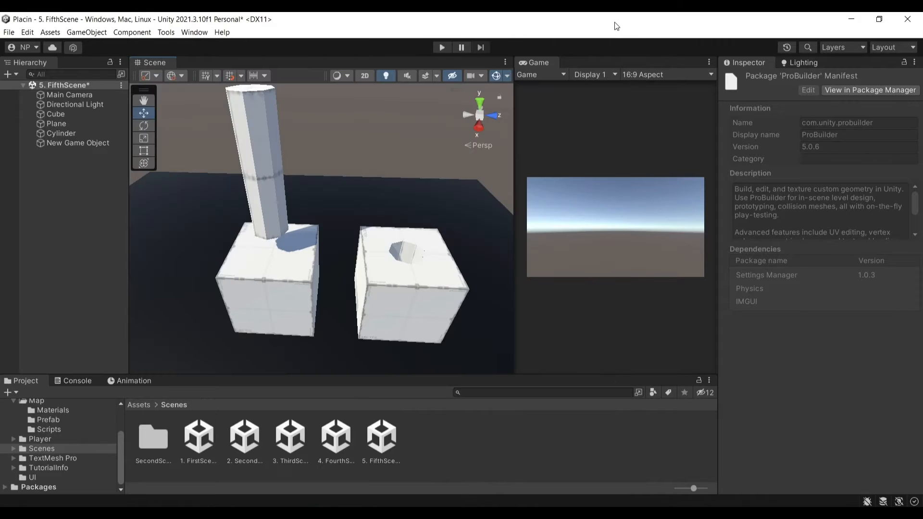
pyautogui.moveTo(26, 32)
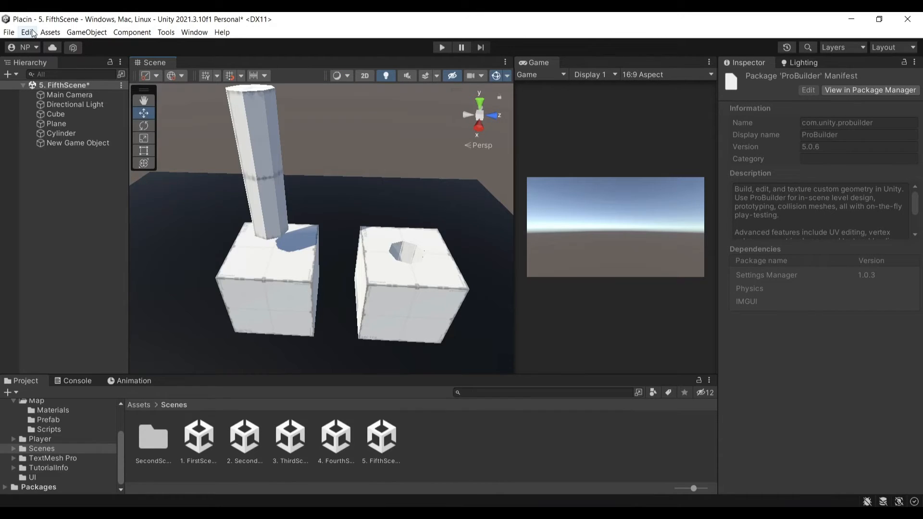
pyautogui.click(26, 32)
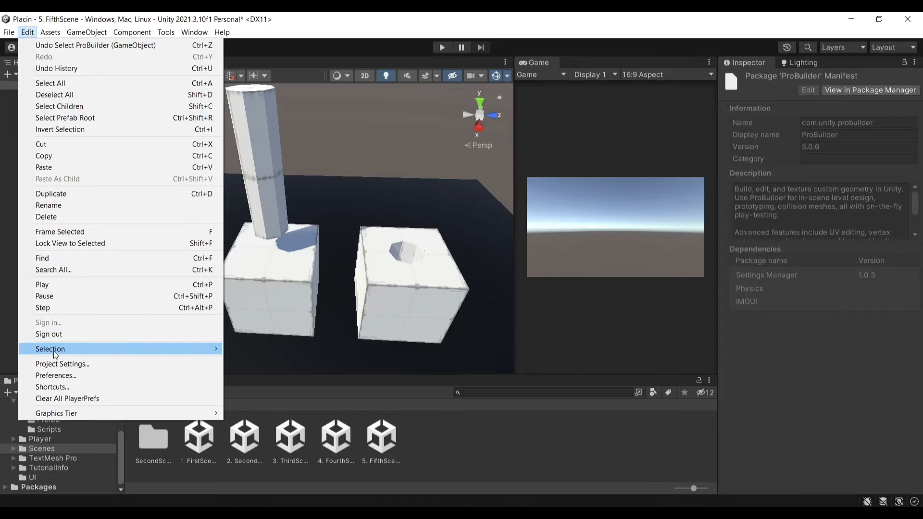
pyautogui.click(56, 375)
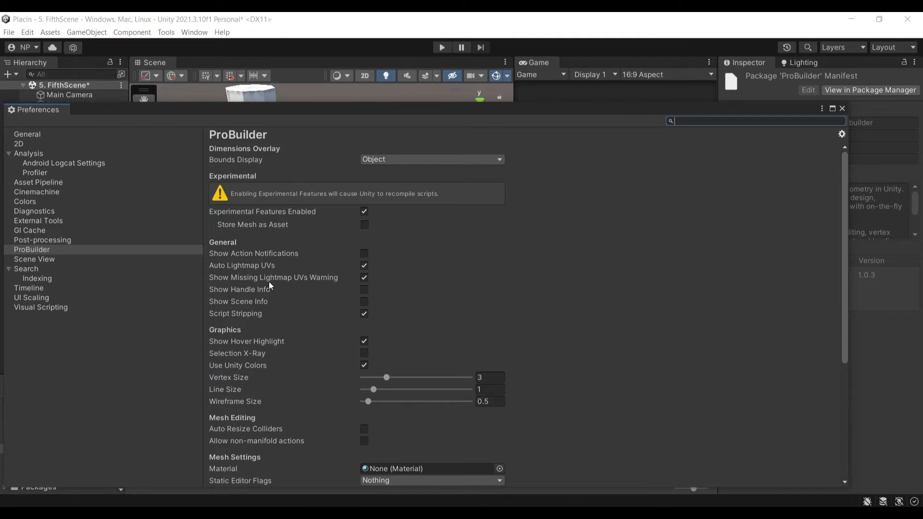
pyautogui.moveTo(289, 213)
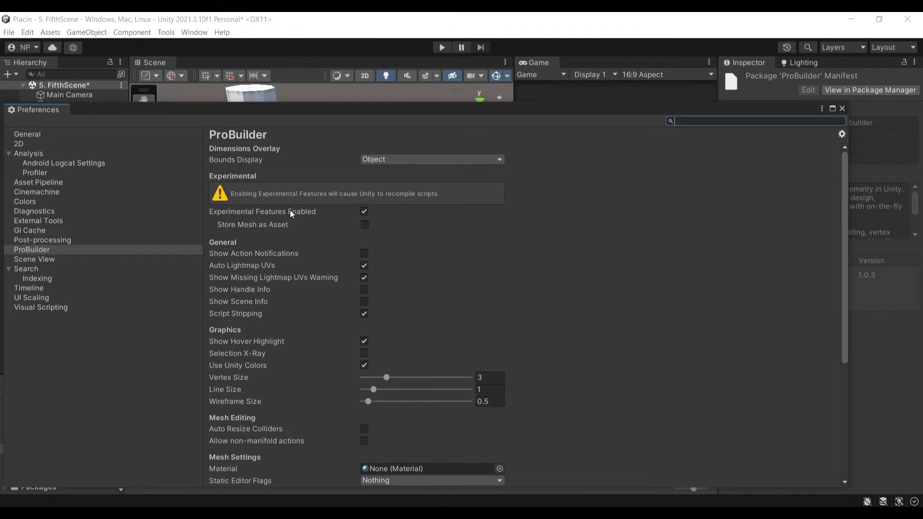
pyautogui.moveTo(361, 217)
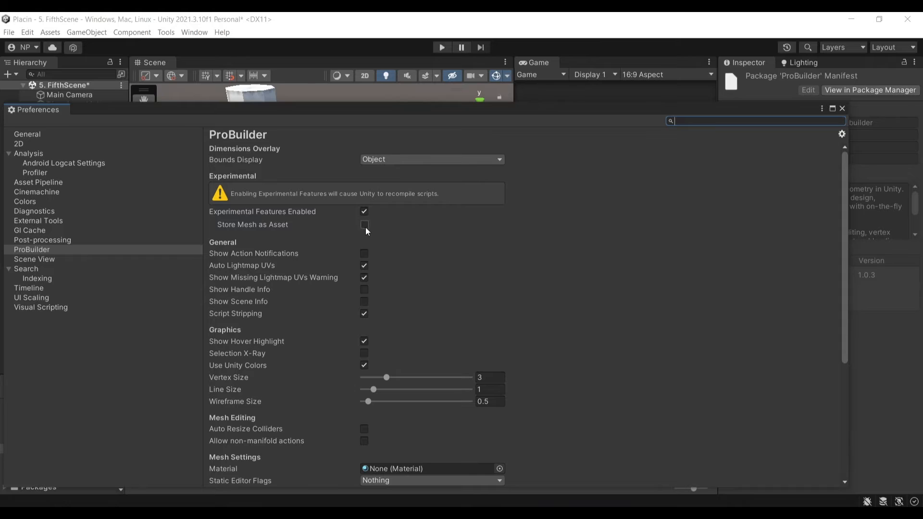
pyautogui.moveTo(361, 228)
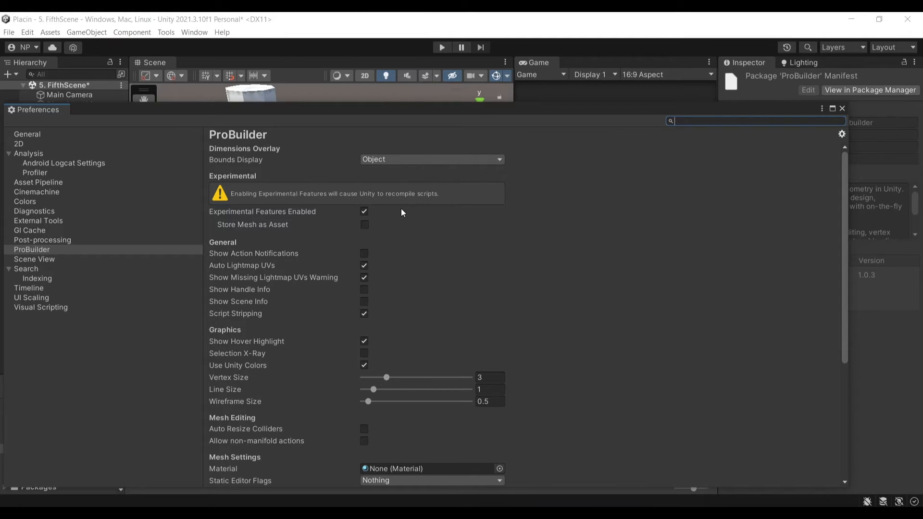
pyautogui.click(842, 108)
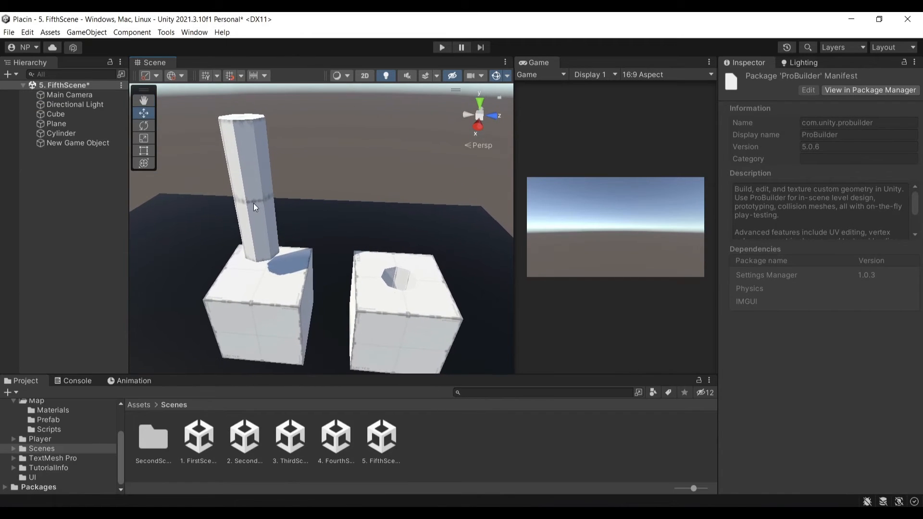
# Select the Cube and add a ProBuilder cylinder from the Hierarchy's right-click menu
pyautogui.click(256, 306)
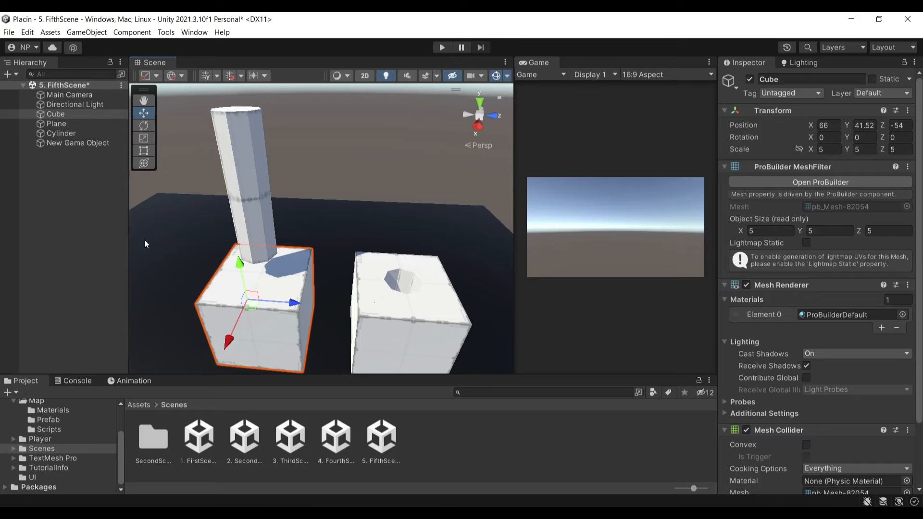
pyautogui.rightClick(55, 114)
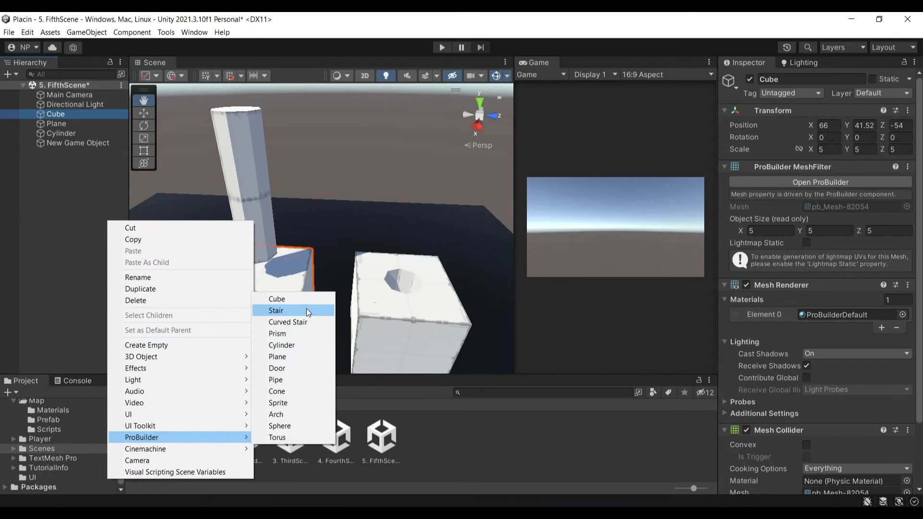
pyautogui.moveTo(305, 347)
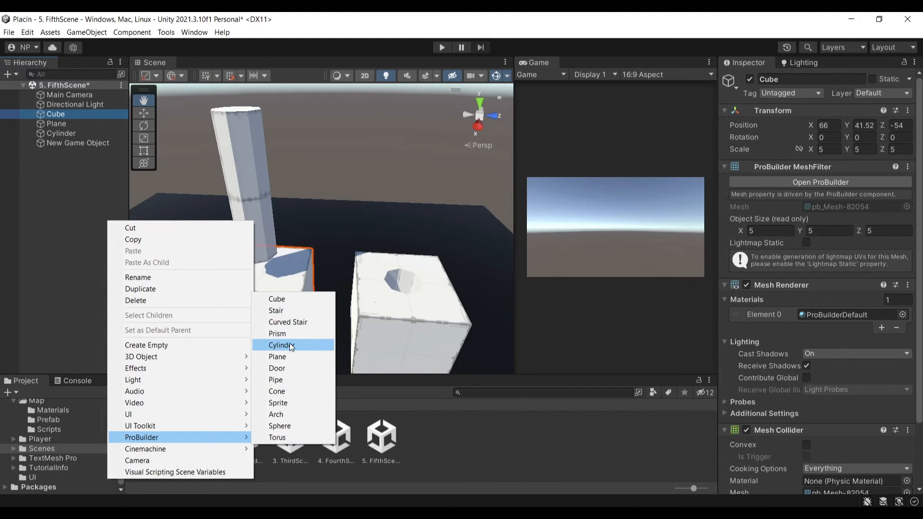
pyautogui.click(281, 346)
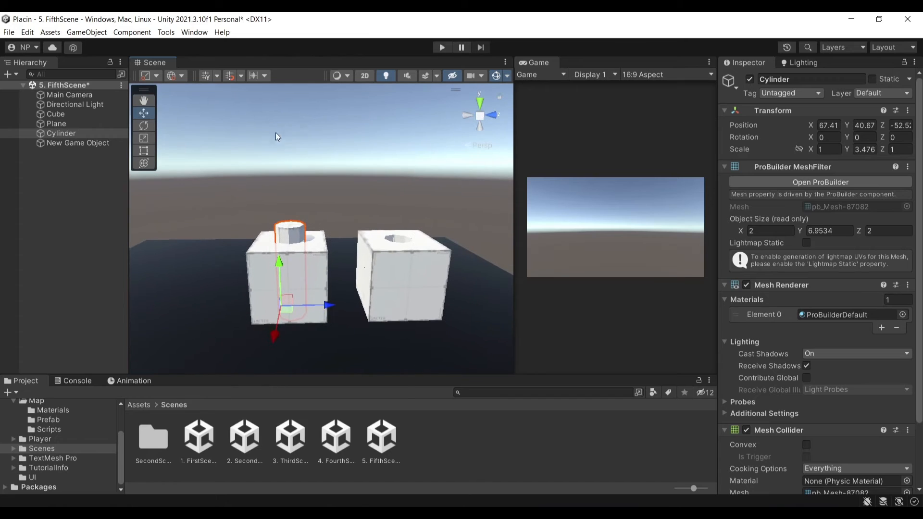
pyautogui.click(166, 32)
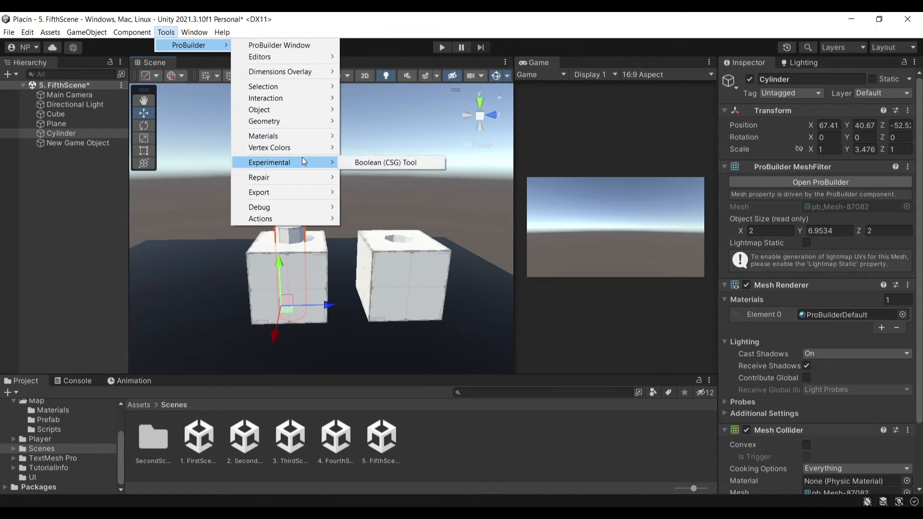
pyautogui.moveTo(386, 163)
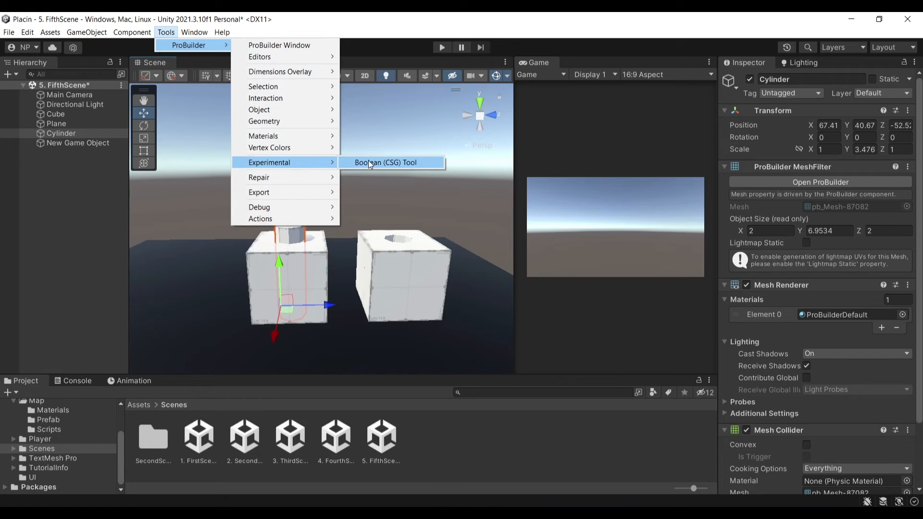
# Open the experimental Boolean (CSG) Tool and load Cube and Cylinder as its two inputs
pyautogui.click(386, 162)
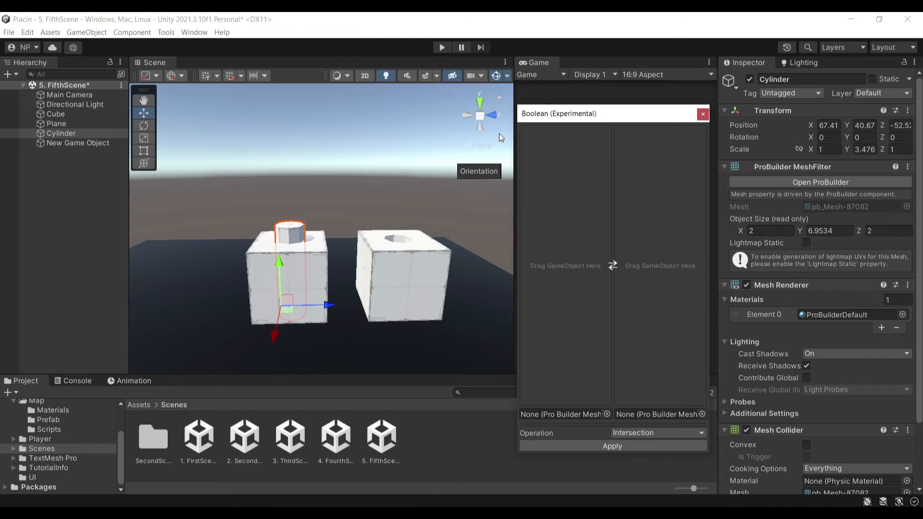
pyautogui.moveTo(233, 136)
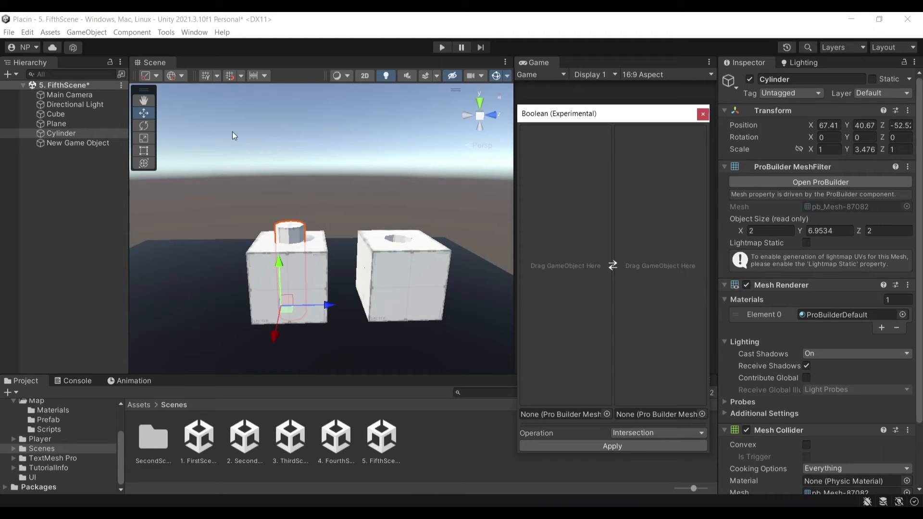
pyautogui.click(55, 113)
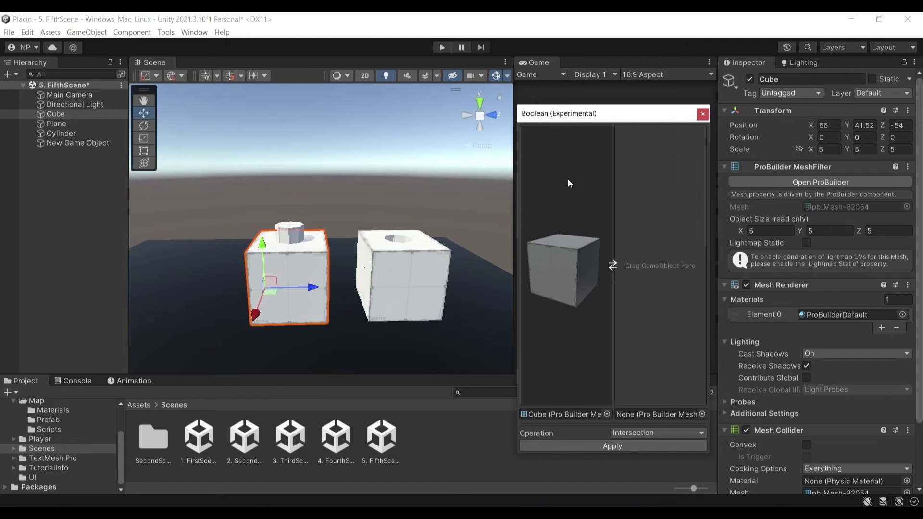
pyautogui.moveTo(559, 113); pyautogui.dragTo(461, 111)
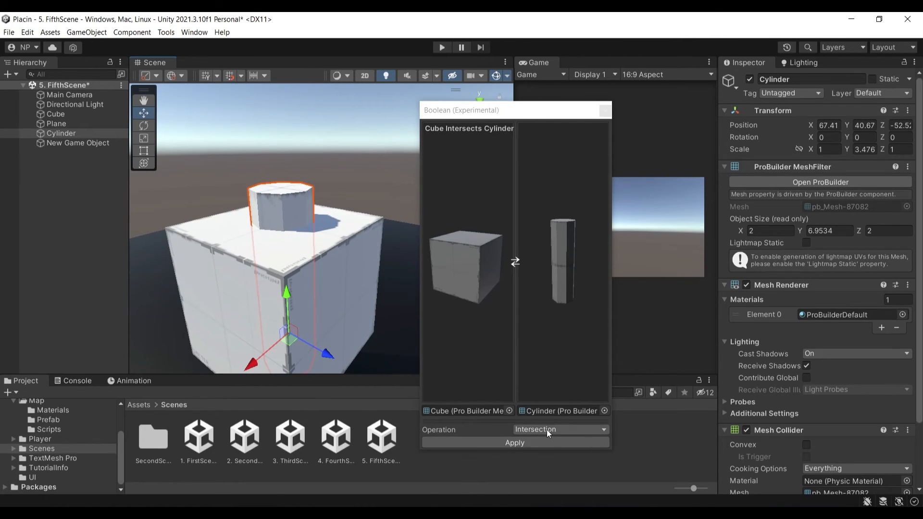
# Set the Boolean operation to Subtraction and apply it to create the Cube-minus-Cylinder mesh
pyautogui.click(559, 430)
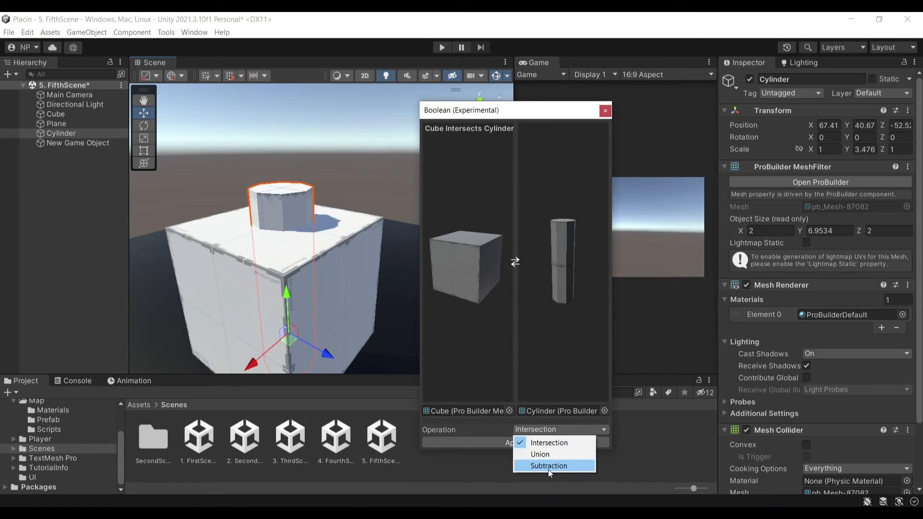
pyautogui.moveTo(571, 443)
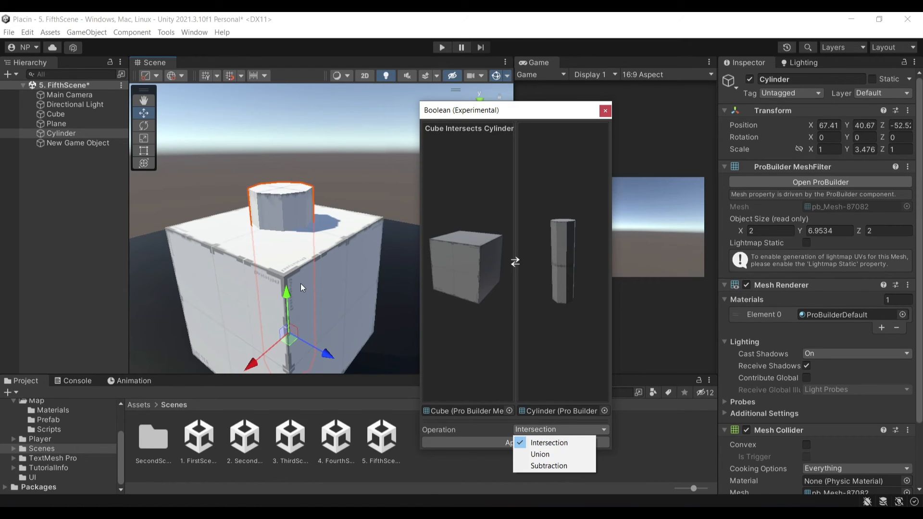
pyautogui.moveTo(540, 454)
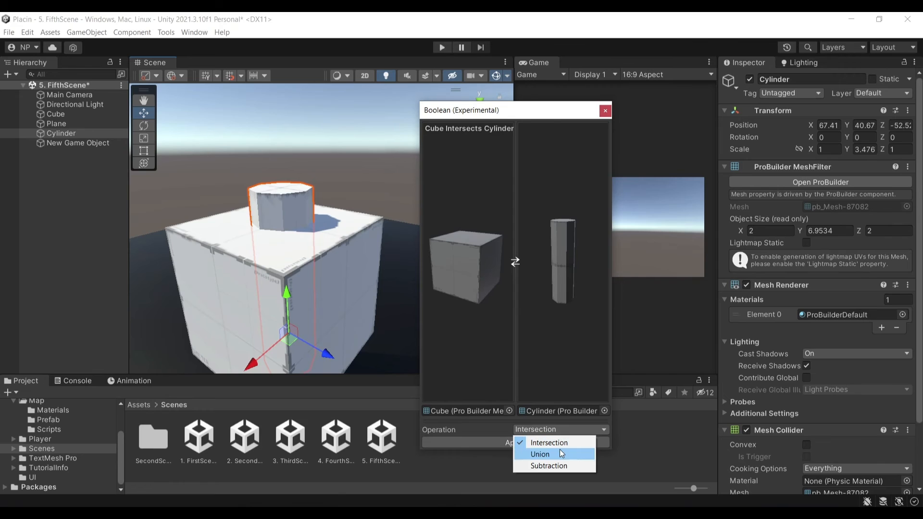
pyautogui.moveTo(577, 404)
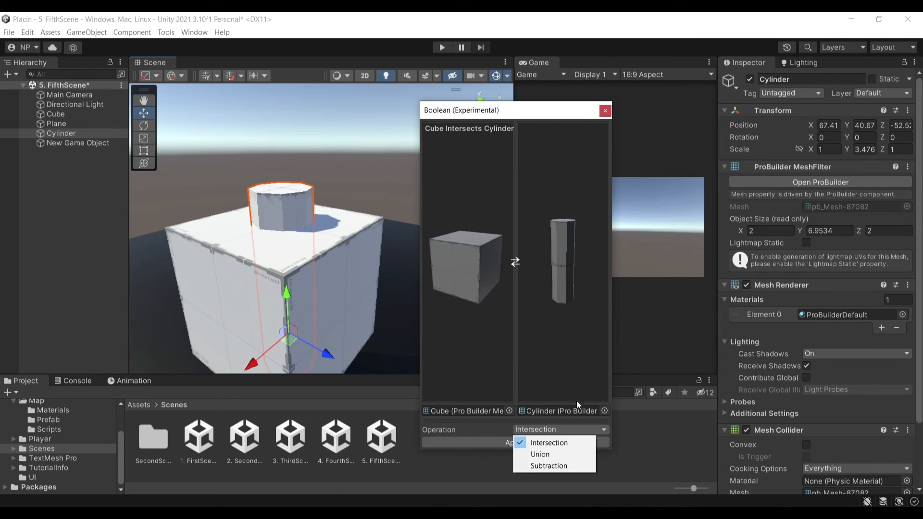
pyautogui.click(548, 466)
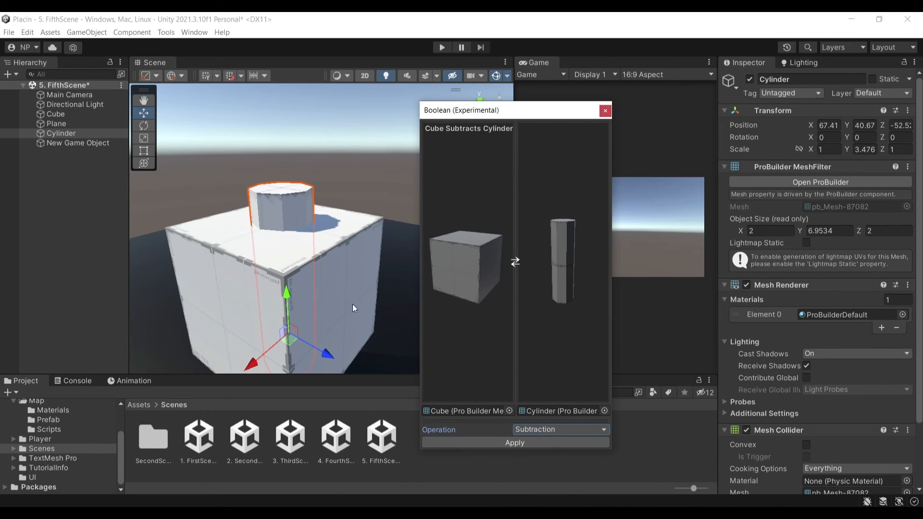
pyautogui.moveTo(344, 301)
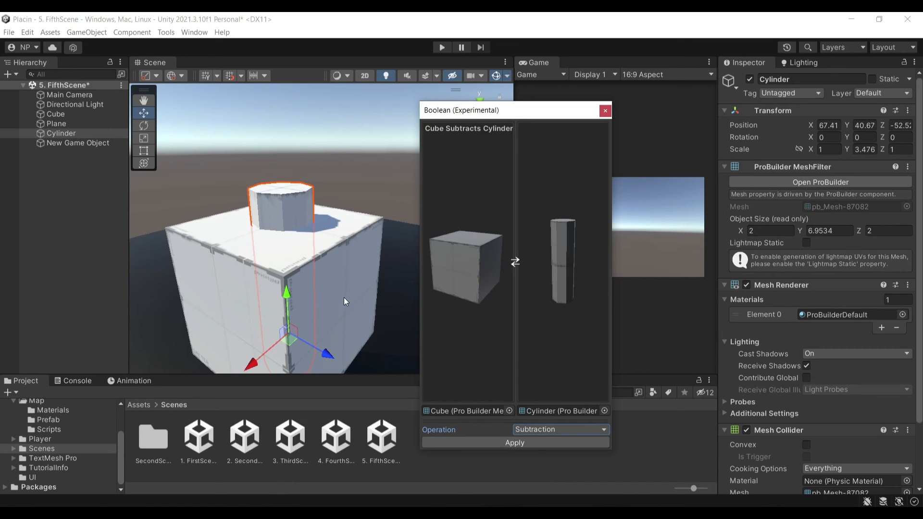
pyautogui.click(559, 430)
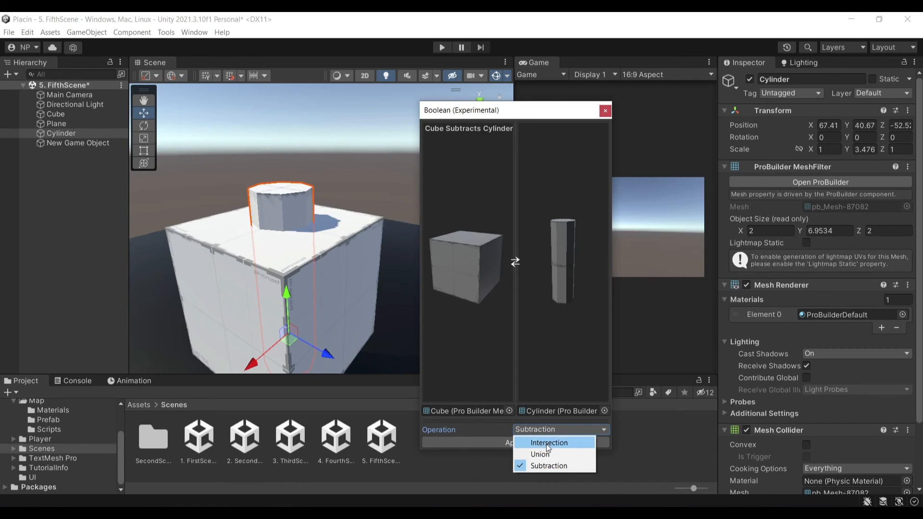
pyautogui.click(548, 466)
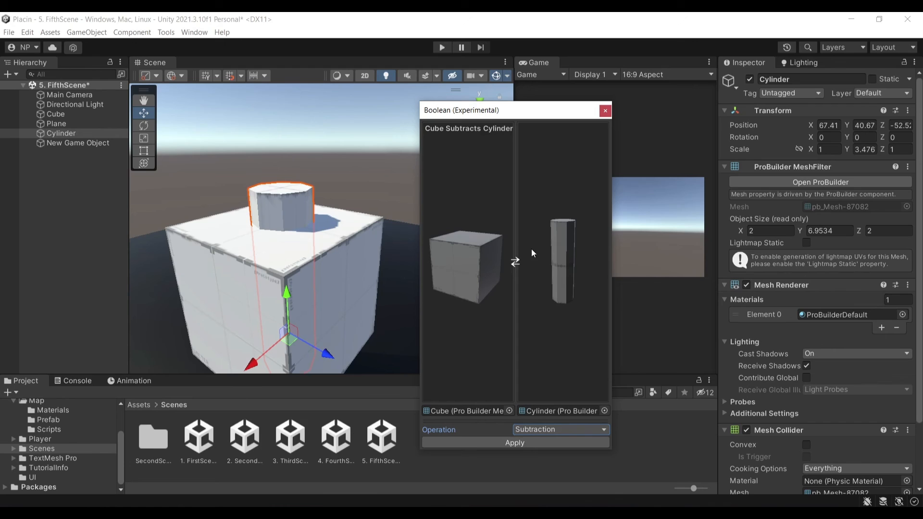
pyautogui.moveTo(451, 256)
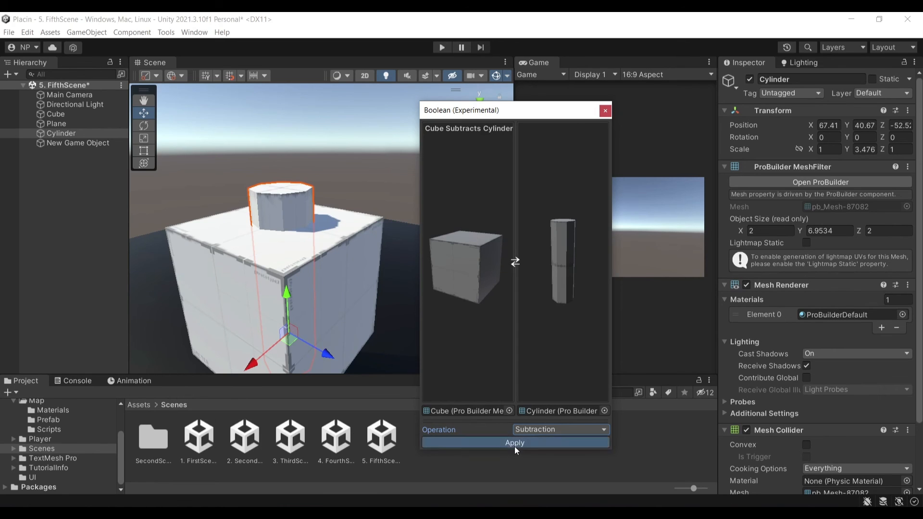
pyautogui.click(515, 442)
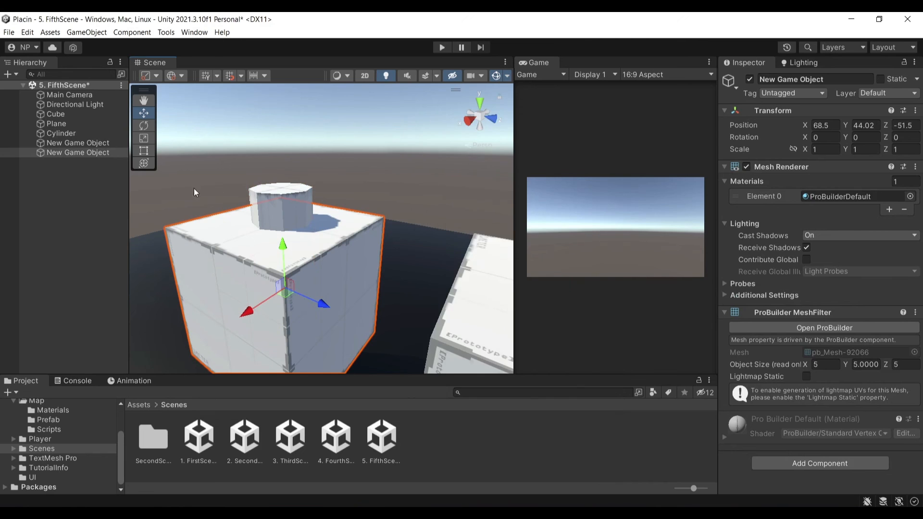